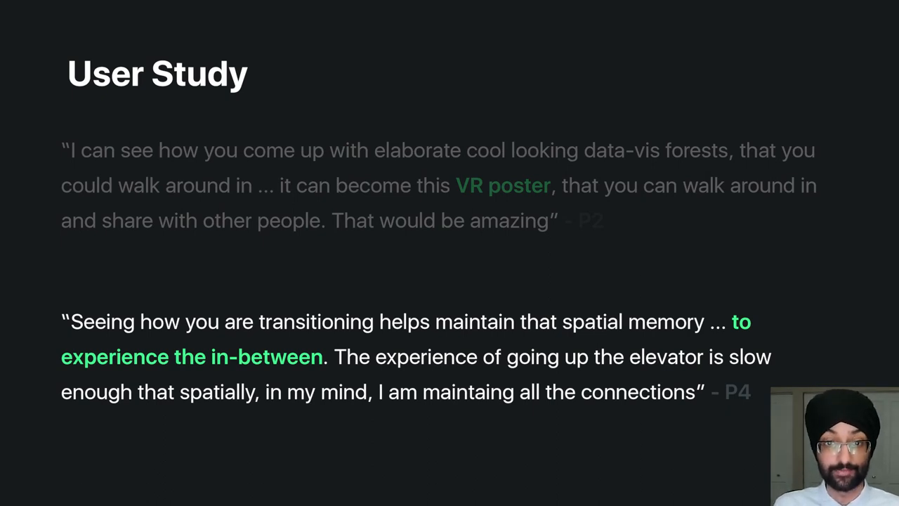
{"action": "key", "text": "right"}
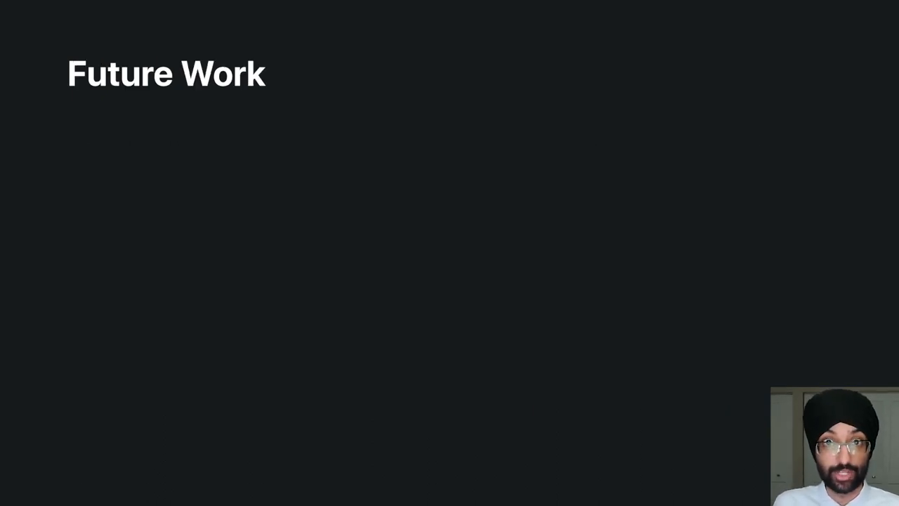